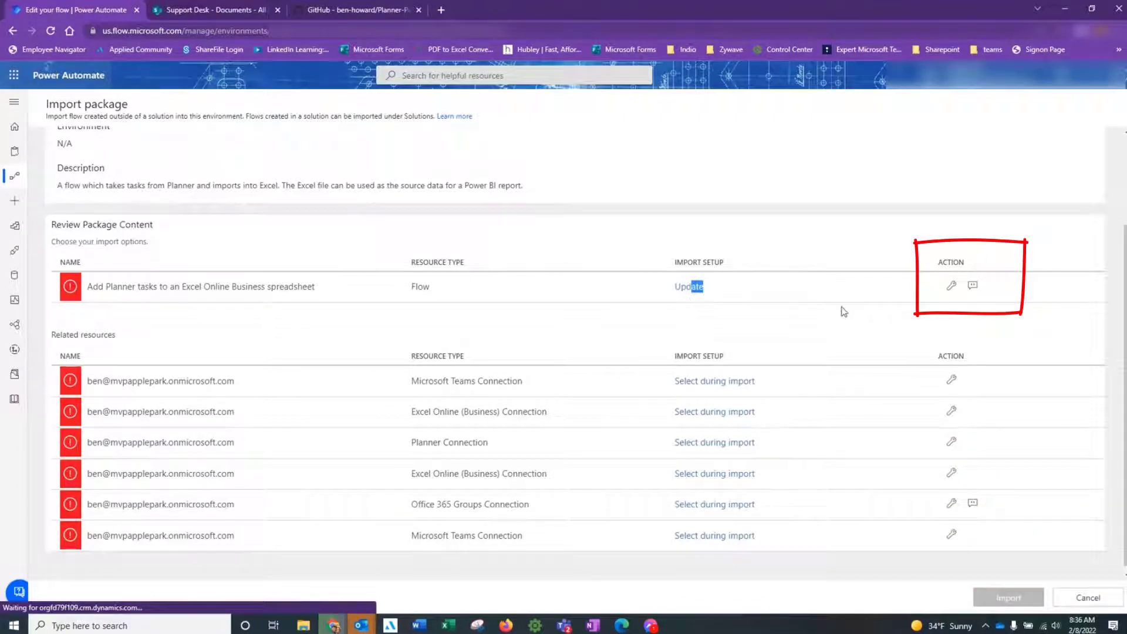
Step: Set the Planner-to-Excel flow to import as new, then pick the first Teams connection
{"action": "left_click", "coordinate": [951, 285]}
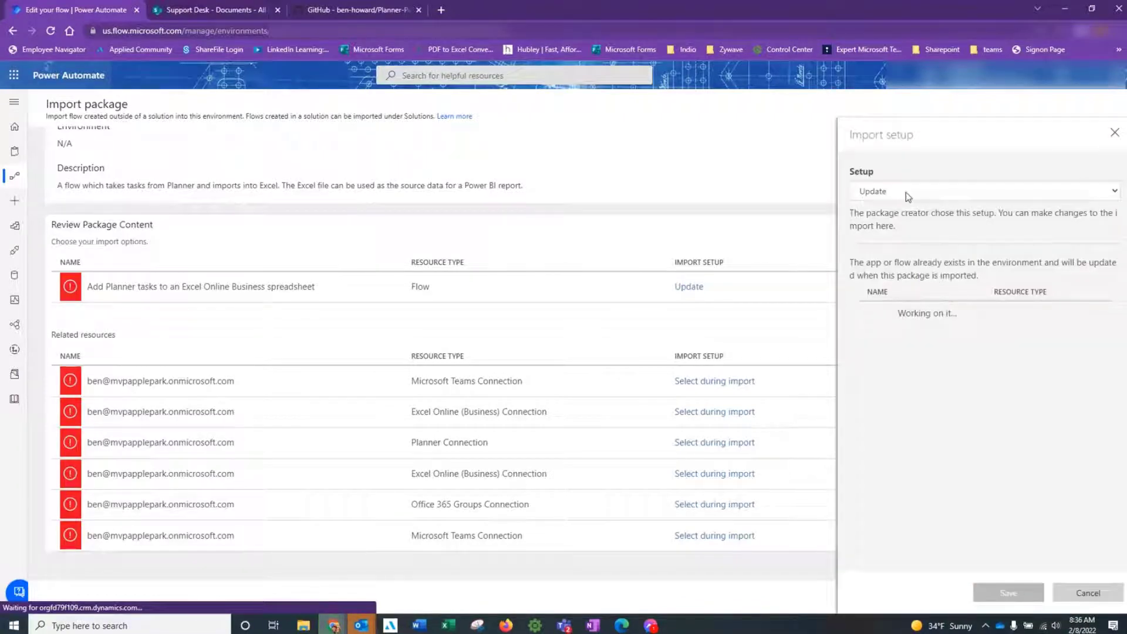
{"action": "left_click", "coordinate": [980, 190]}
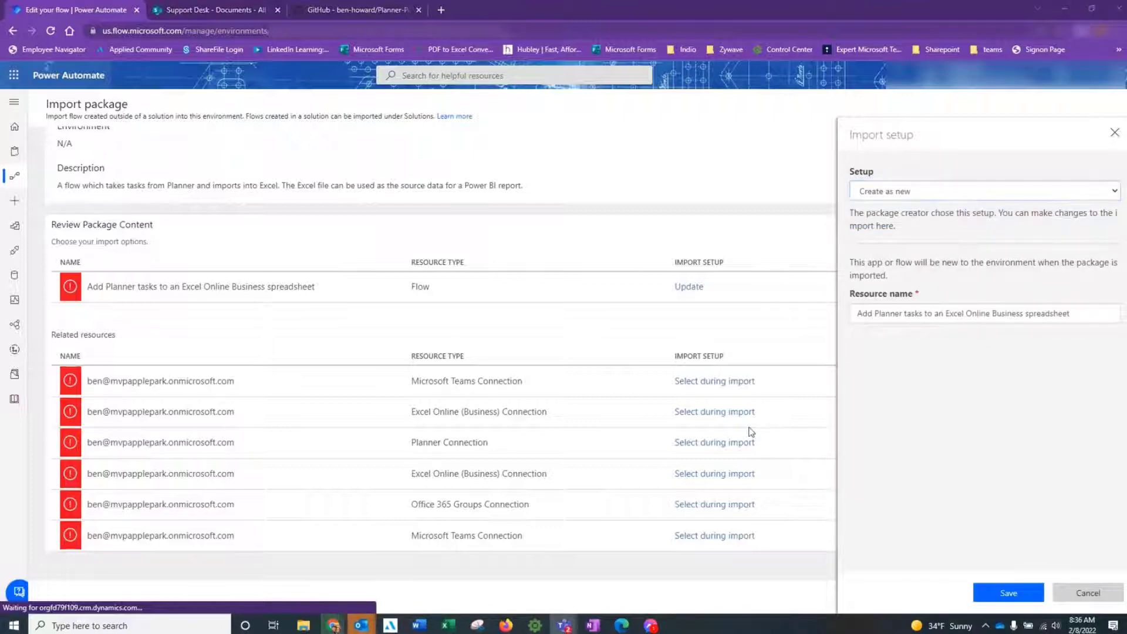
{"action": "left_click", "coordinate": [1008, 593]}
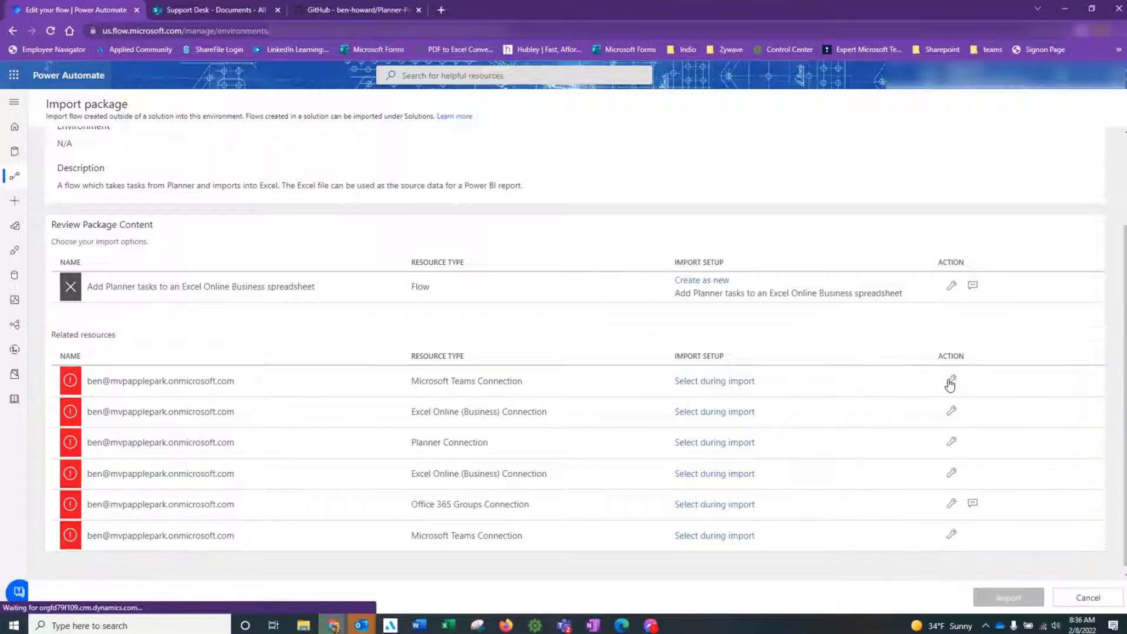
{"action": "left_click", "coordinate": [951, 381]}
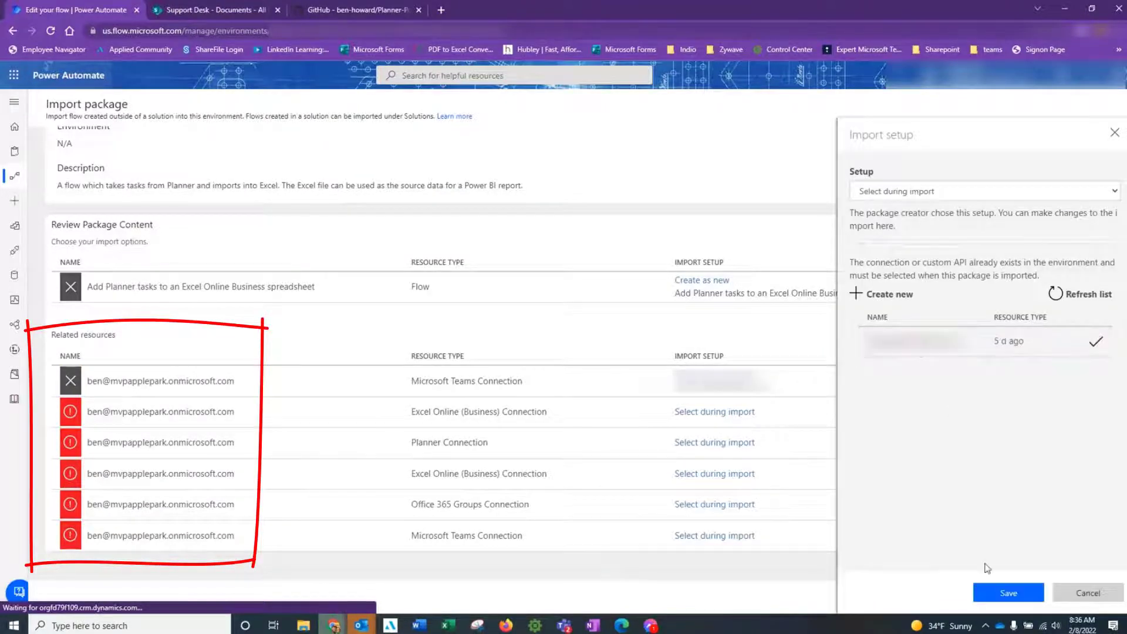
Step: Keep the chosen Teams connection and start importing the package
{"action": "left_click", "coordinate": [1008, 592]}
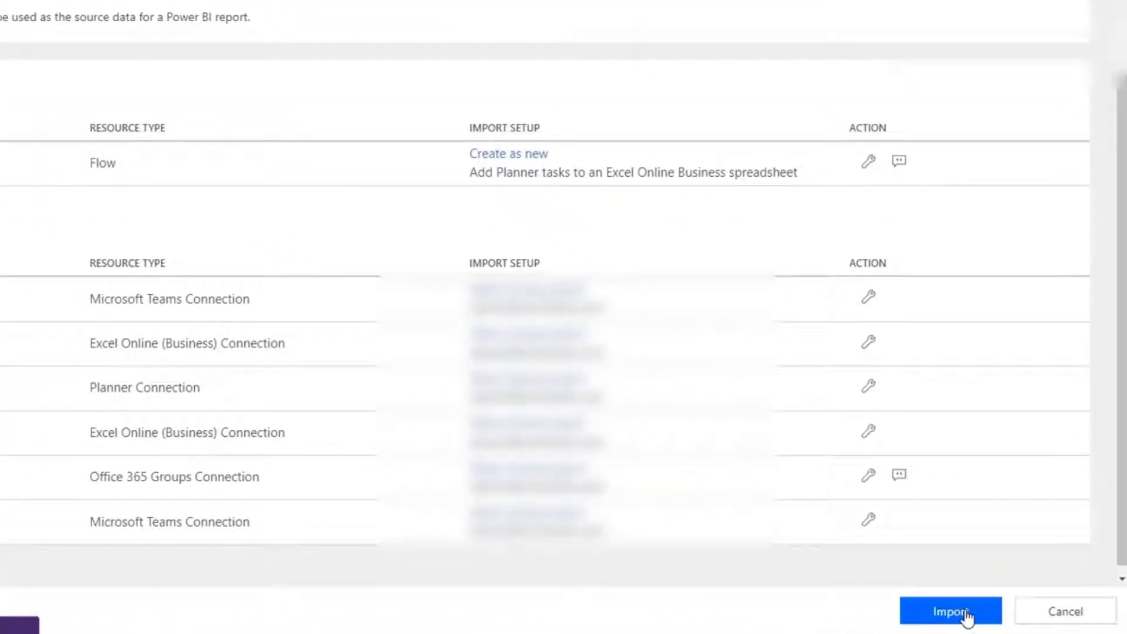
{"action": "left_click", "coordinate": [950, 611]}
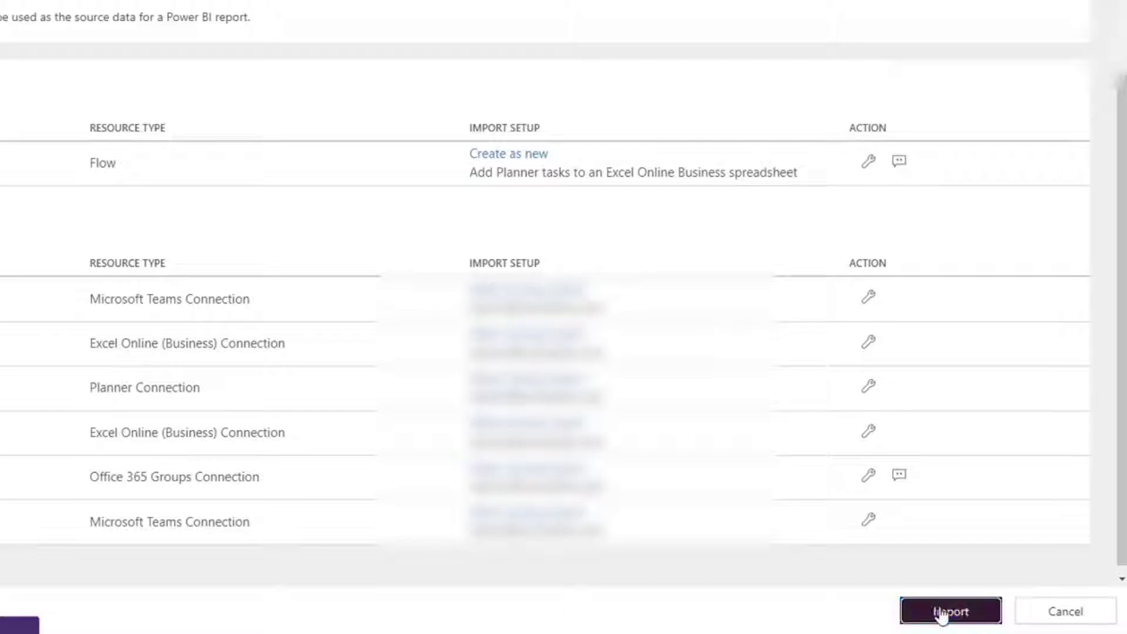
{"action": "left_click", "coordinate": [951, 611]}
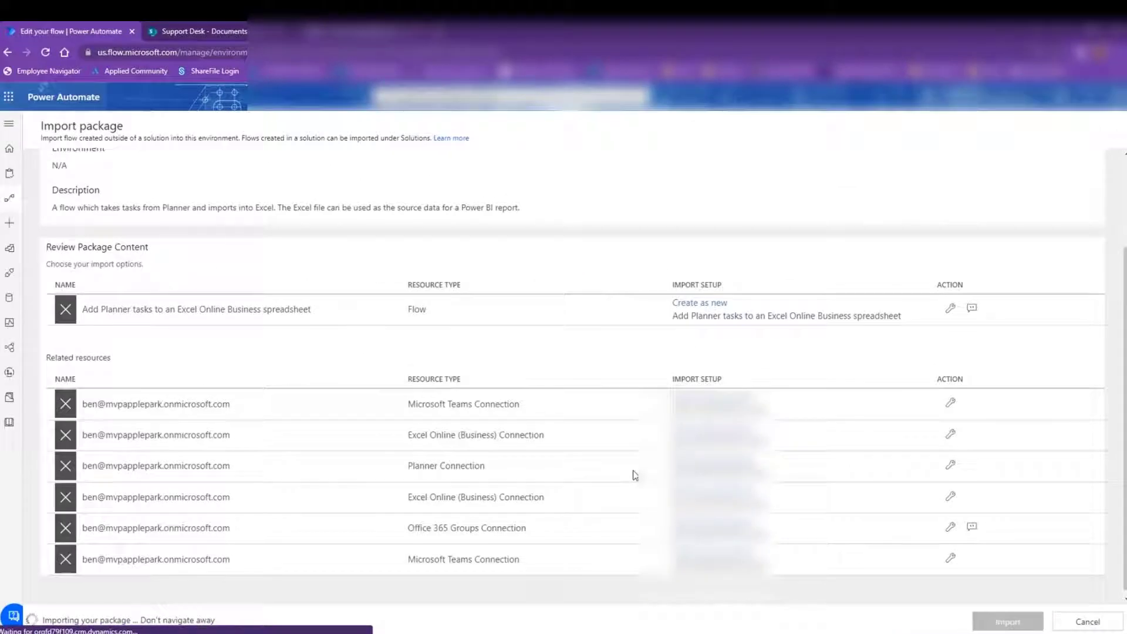
Step: Let the import finish and bring up the Import failed report with next steps
{"action": "scroll", "scroll_direction": "up", "scroll_amount": 3}
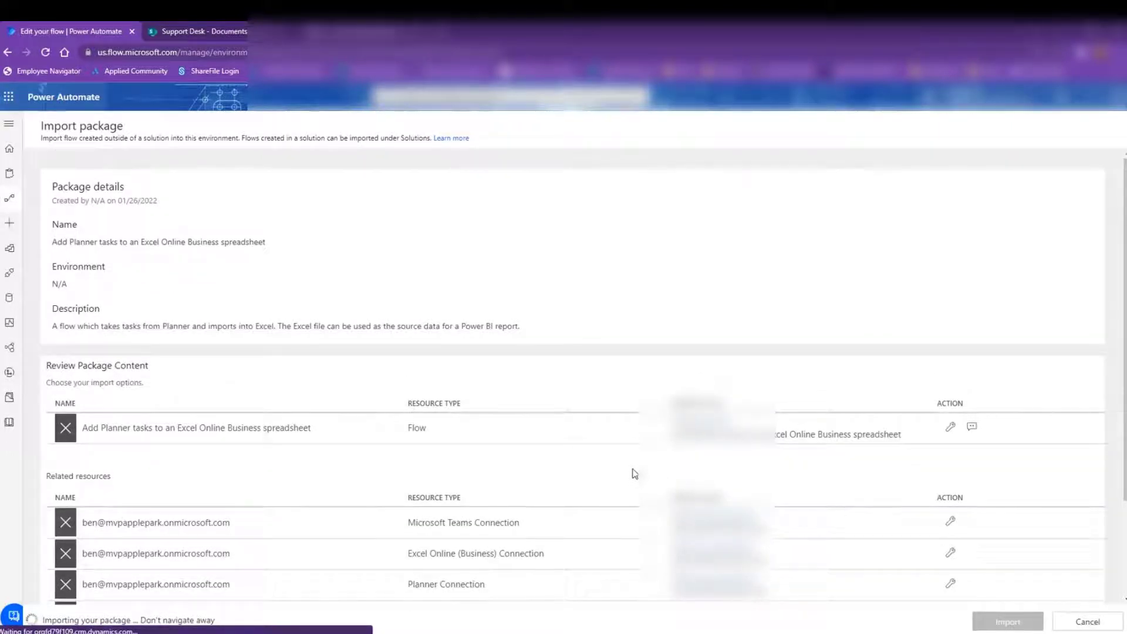
{"action": "left_click", "coordinate": [1008, 621]}
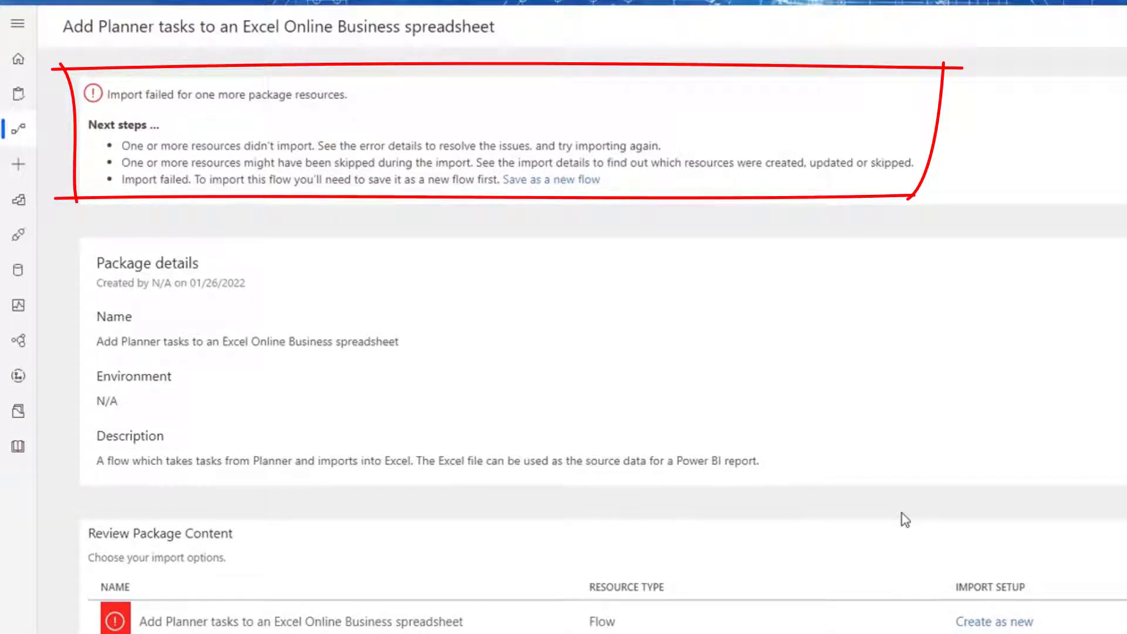
Step: Save the failed import as a new flow from the Next steps section
{"action": "scroll", "scroll_direction": "down", "scroll_amount": 3}
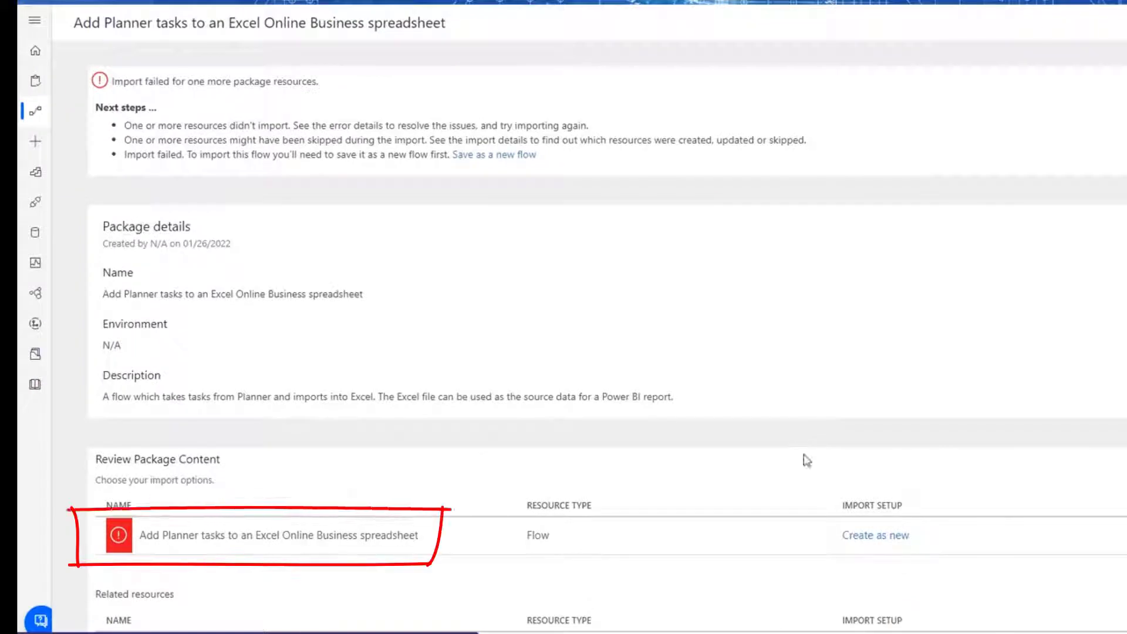
{"action": "mouse_move", "coordinate": [279, 160]}
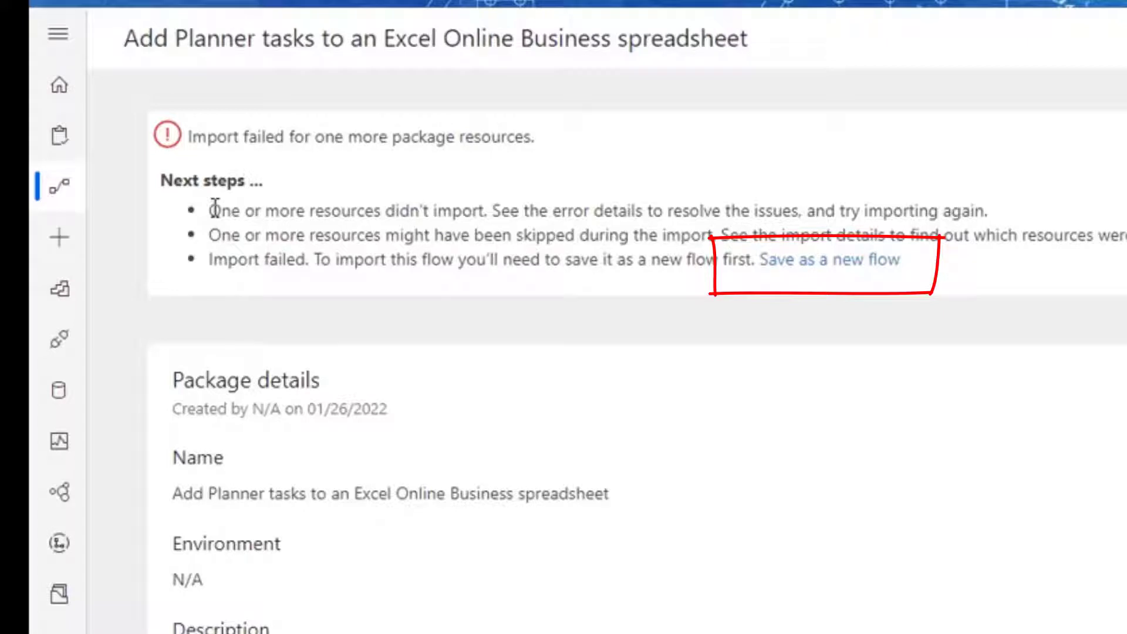
{"action": "mouse_move", "coordinate": [829, 259]}
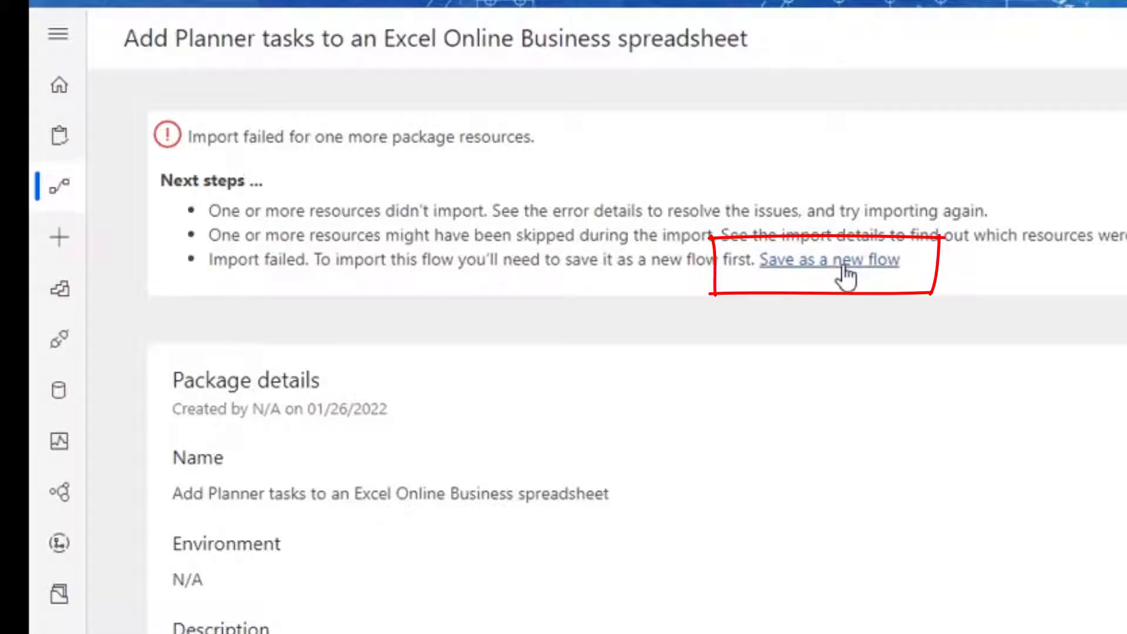
{"action": "left_click", "coordinate": [829, 259]}
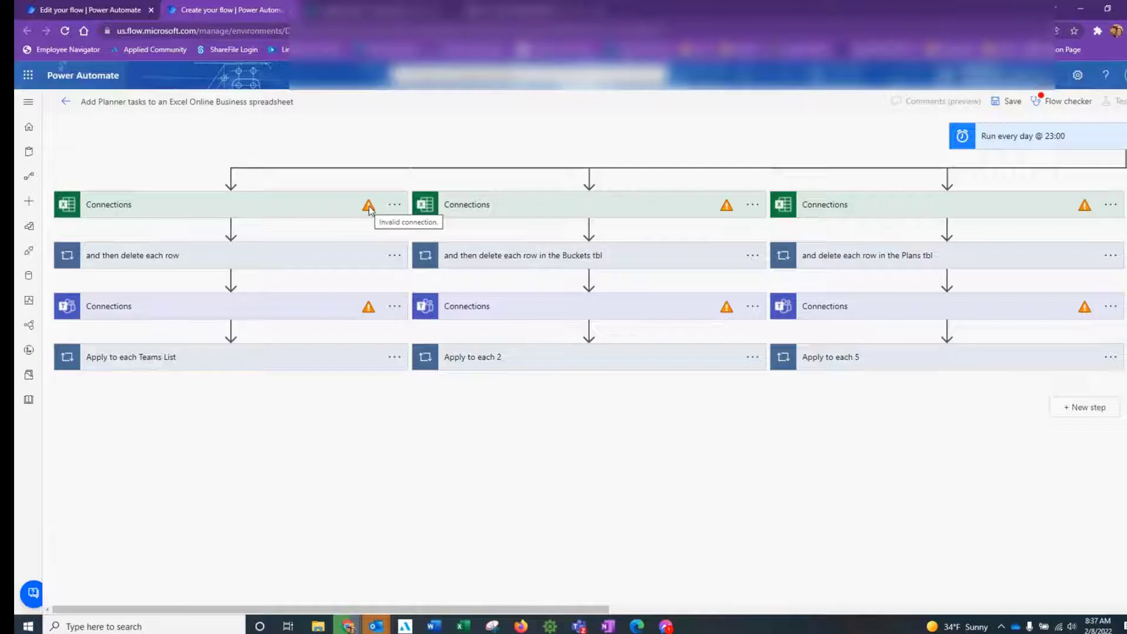
{"action": "mouse_move", "coordinate": [356, 208]}
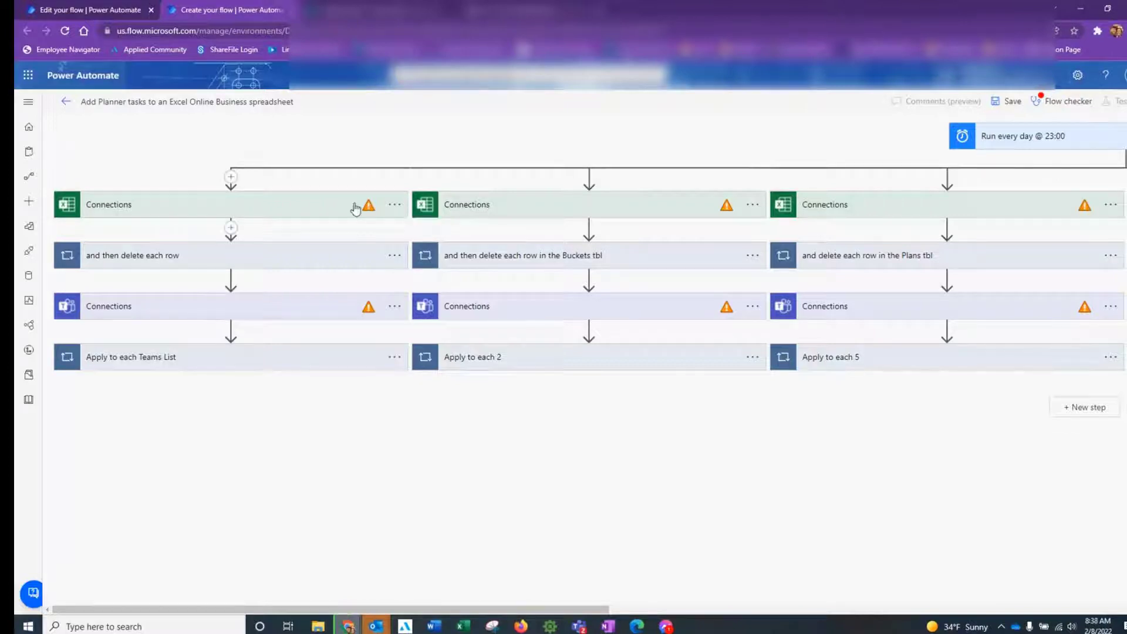
Step: Expand the first Excel list-rows step to repair its connection
{"action": "left_click", "coordinate": [230, 204]}
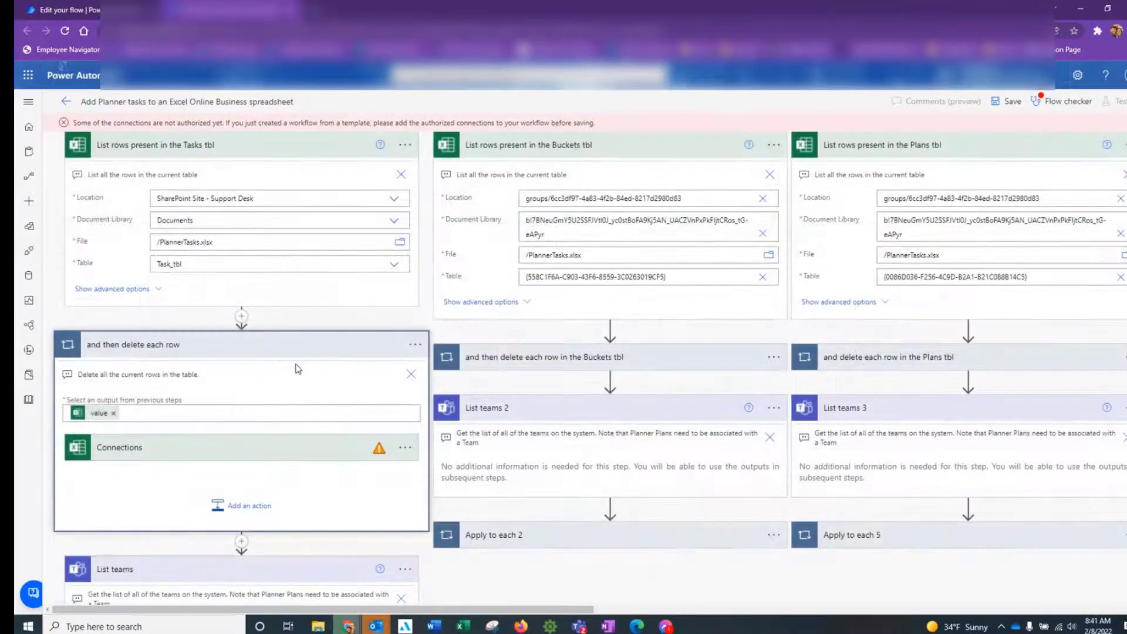
Step: Show the connection choices for the invalid delete-rows Excel step
{"action": "left_click", "coordinate": [118, 446]}
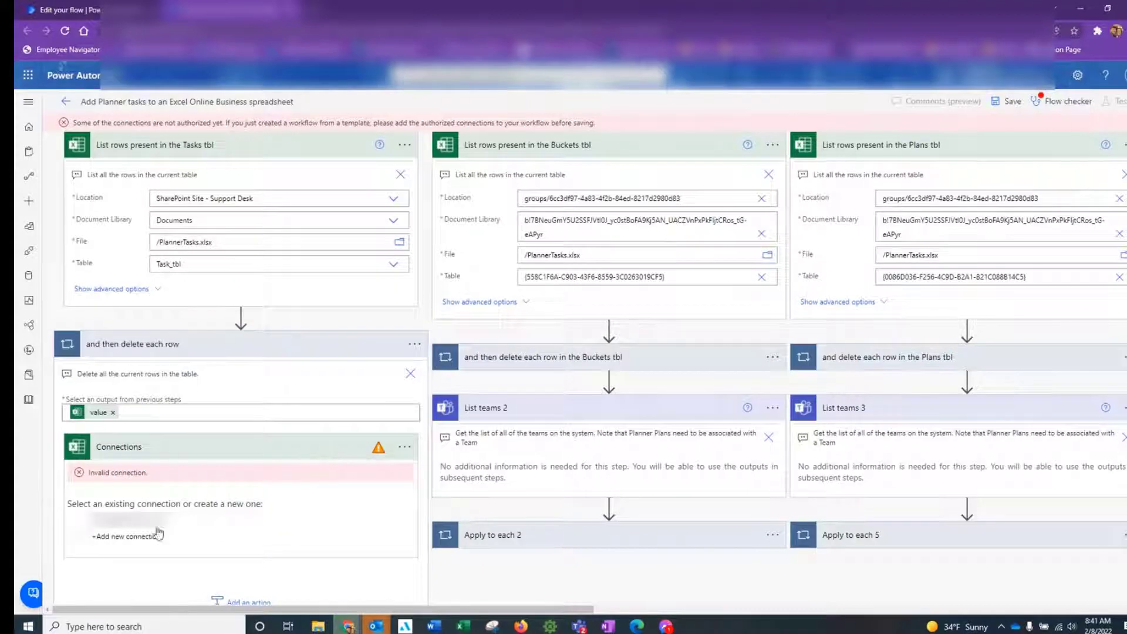
{"action": "mouse_move", "coordinate": [126, 536]}
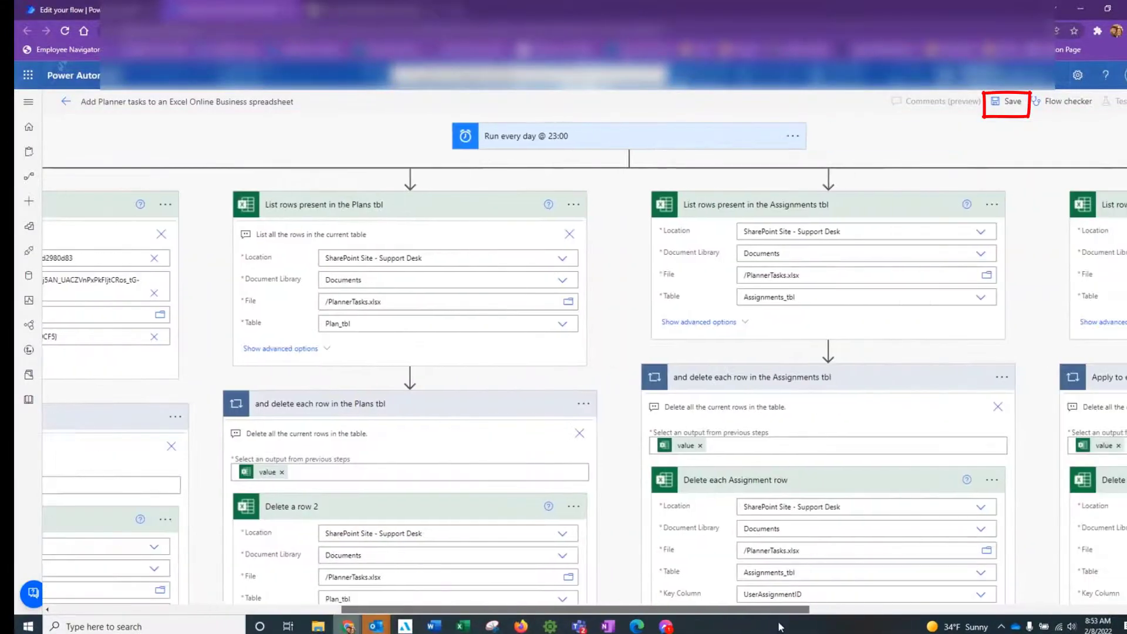
Step: Save the flow, then repoint the Buckets step's site location after the missing-table error
{"action": "left_click", "coordinate": [1008, 101]}
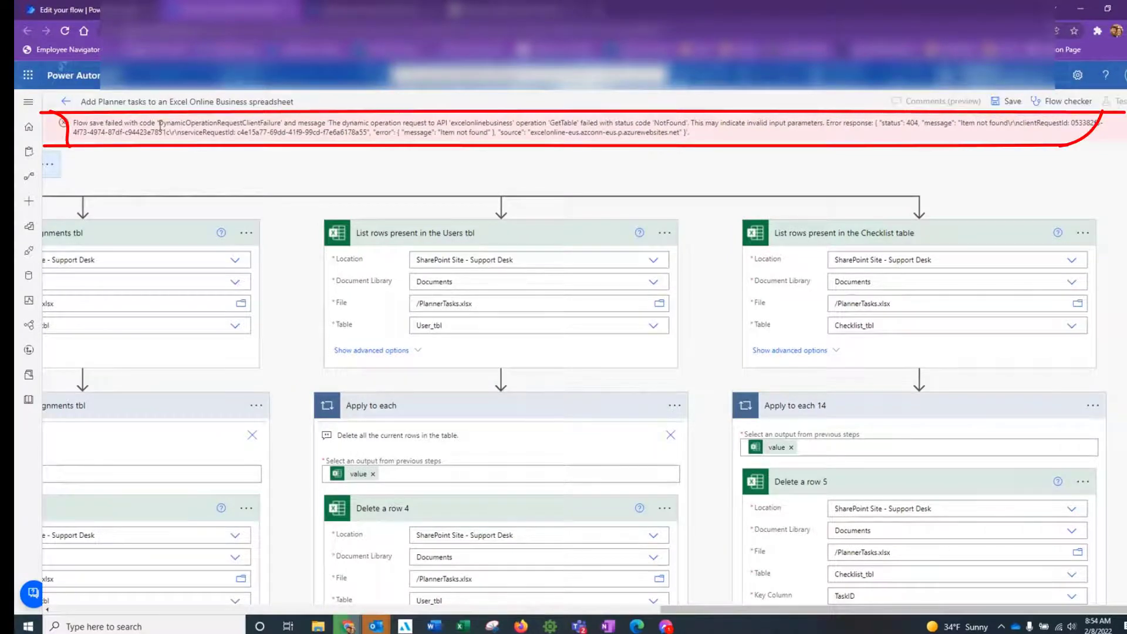
{"action": "mouse_move", "coordinate": [736, 626]}
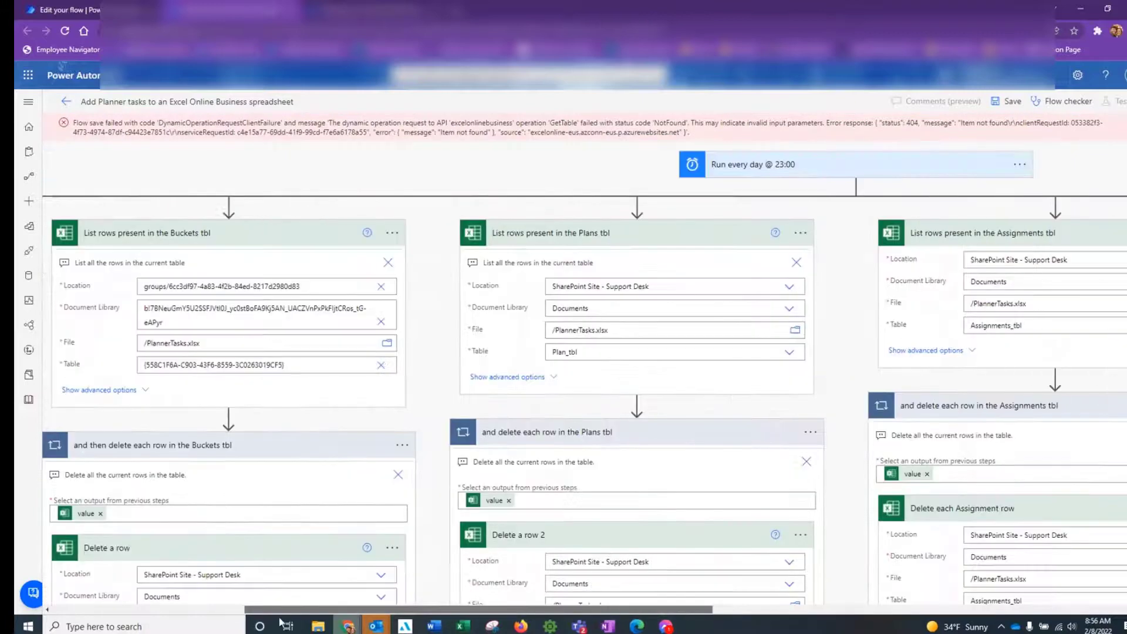
{"action": "scroll", "scroll_direction": "left", "scroll_amount": 3}
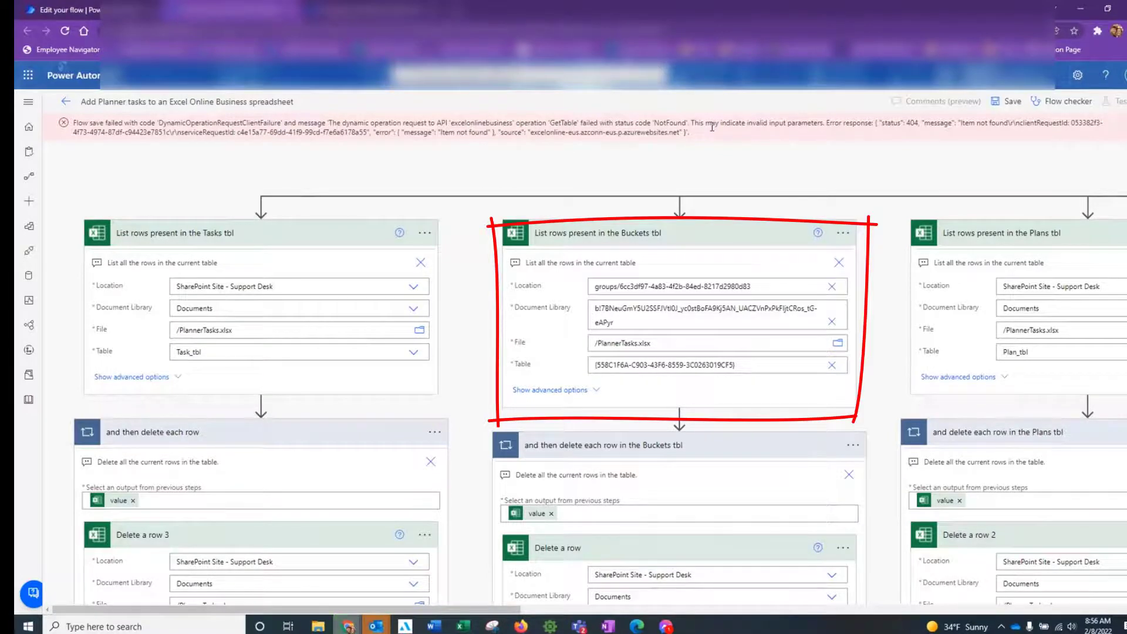
{"action": "mouse_move", "coordinate": [795, 263]}
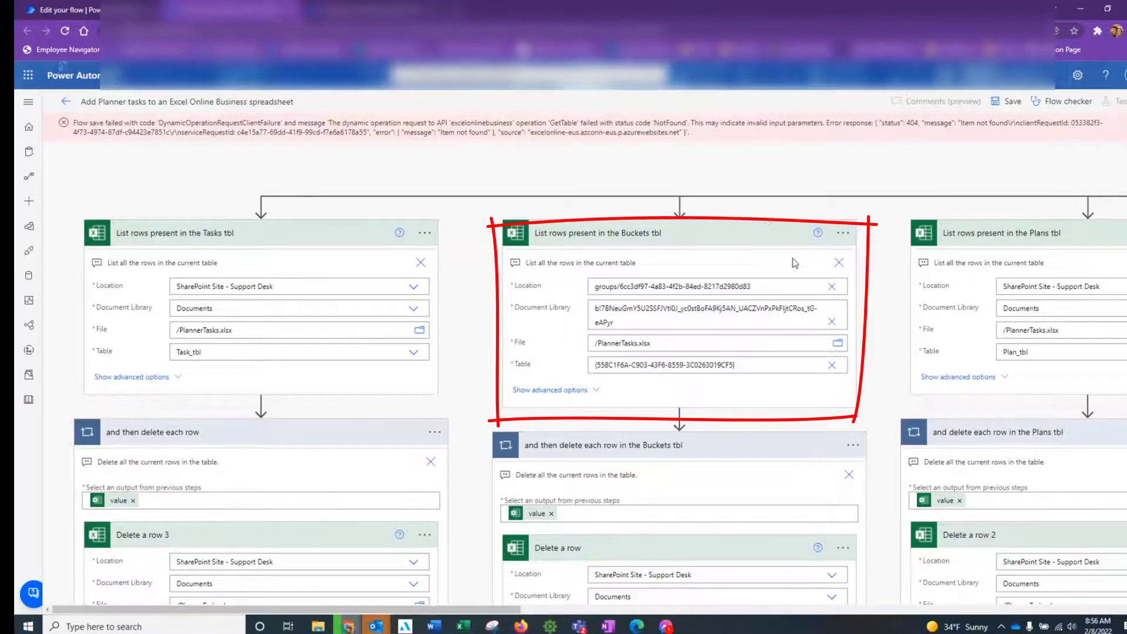
{"action": "left_click", "coordinate": [715, 286]}
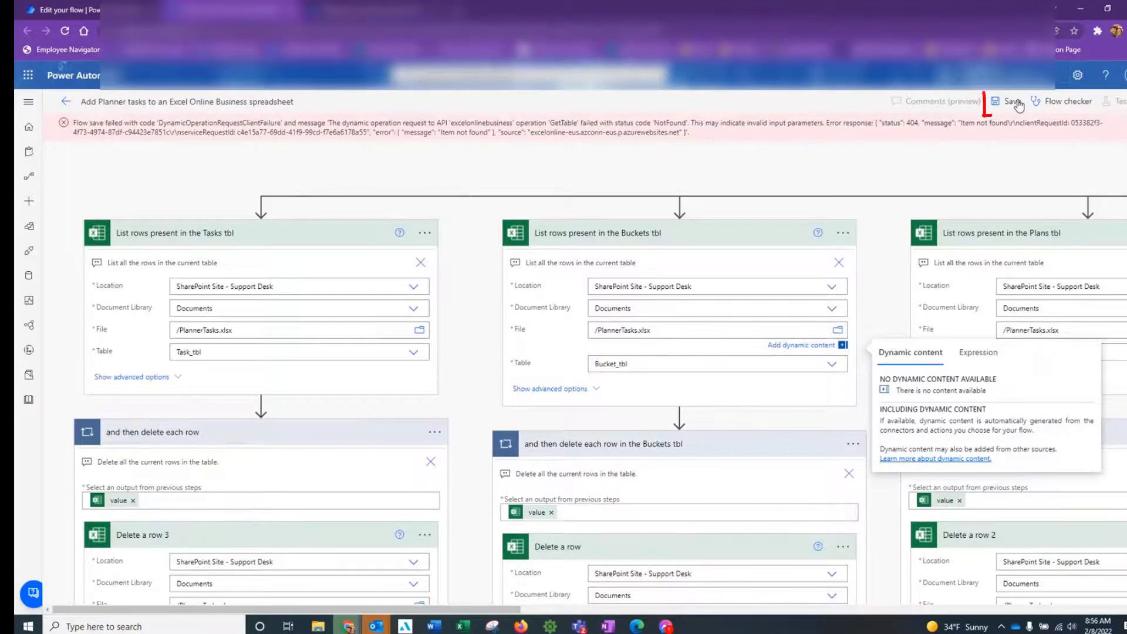
Step: Save the repaired flow and run an automatic test with a recently used trigger
{"action": "left_click", "coordinate": [1012, 100]}
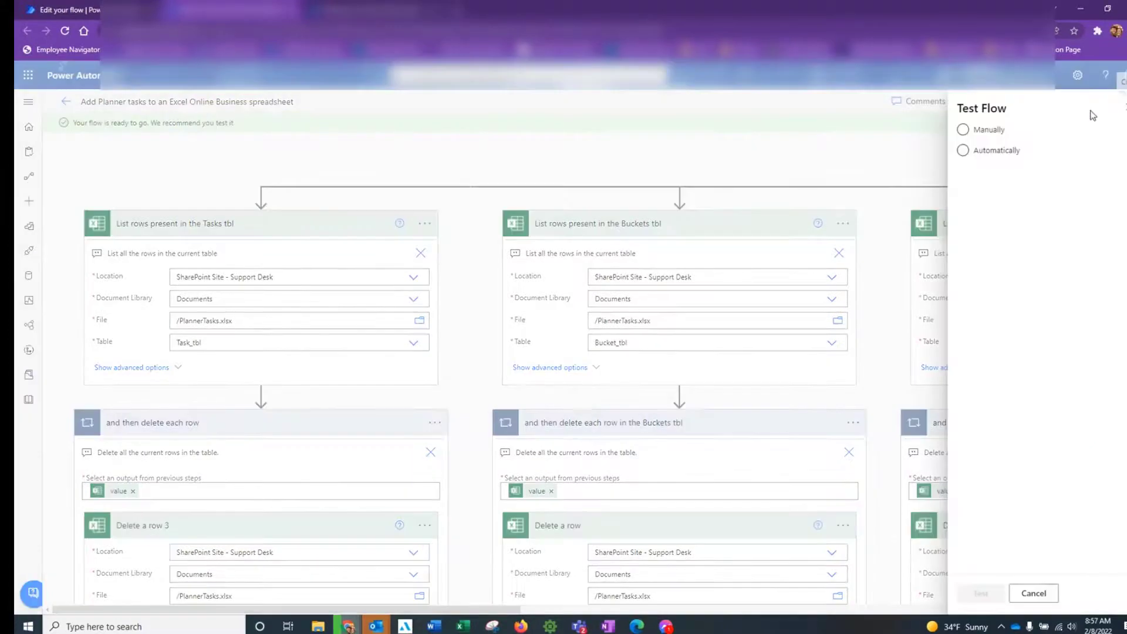
{"action": "left_click", "coordinate": [963, 150]}
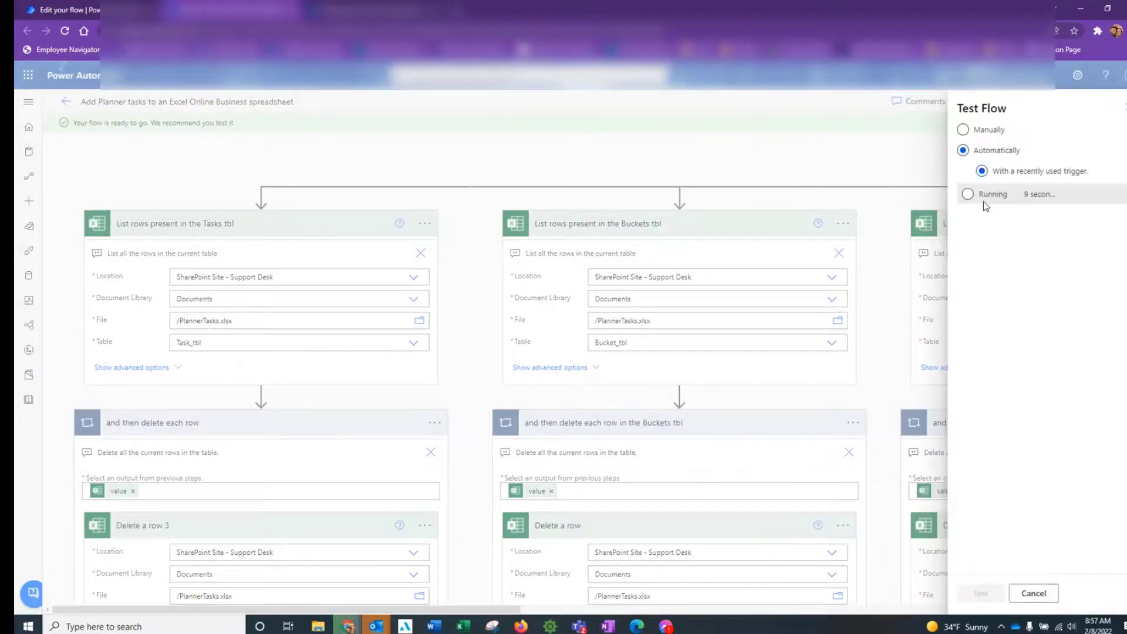
{"action": "left_click", "coordinate": [967, 193]}
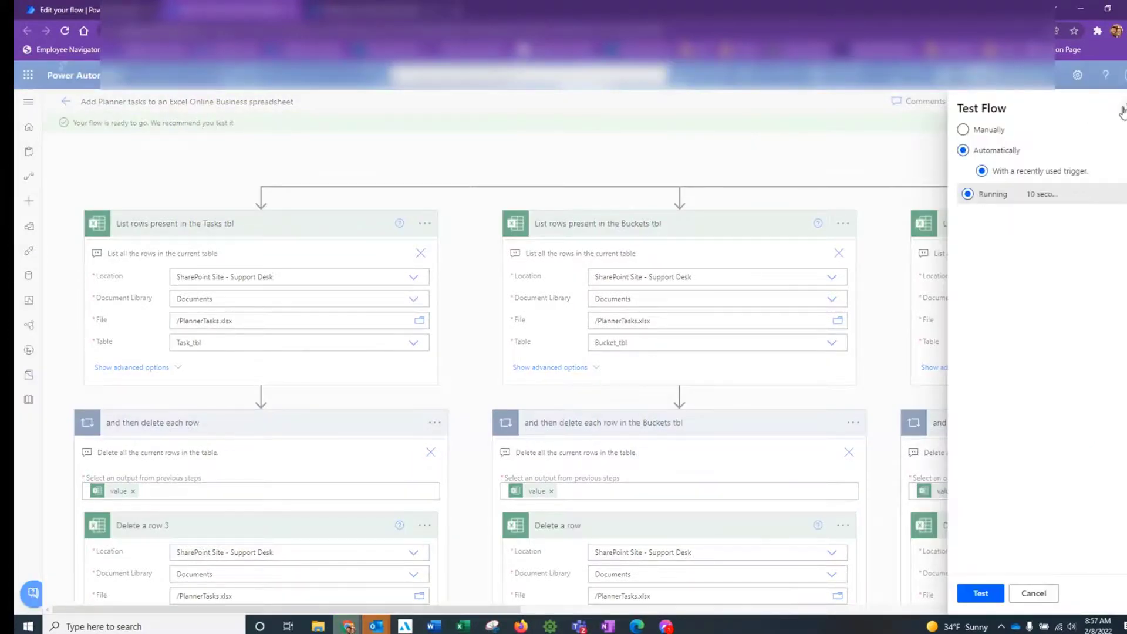